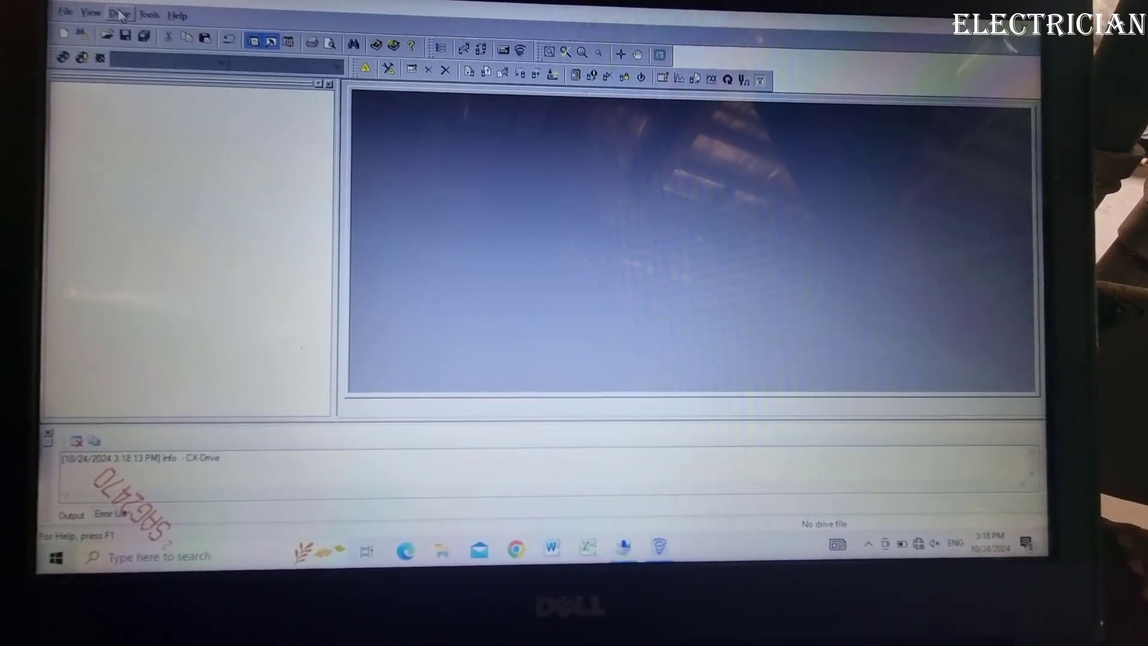
Open the Autodetect options, set to detect a 3G3RX inverter over a direct connection
click(118, 15)
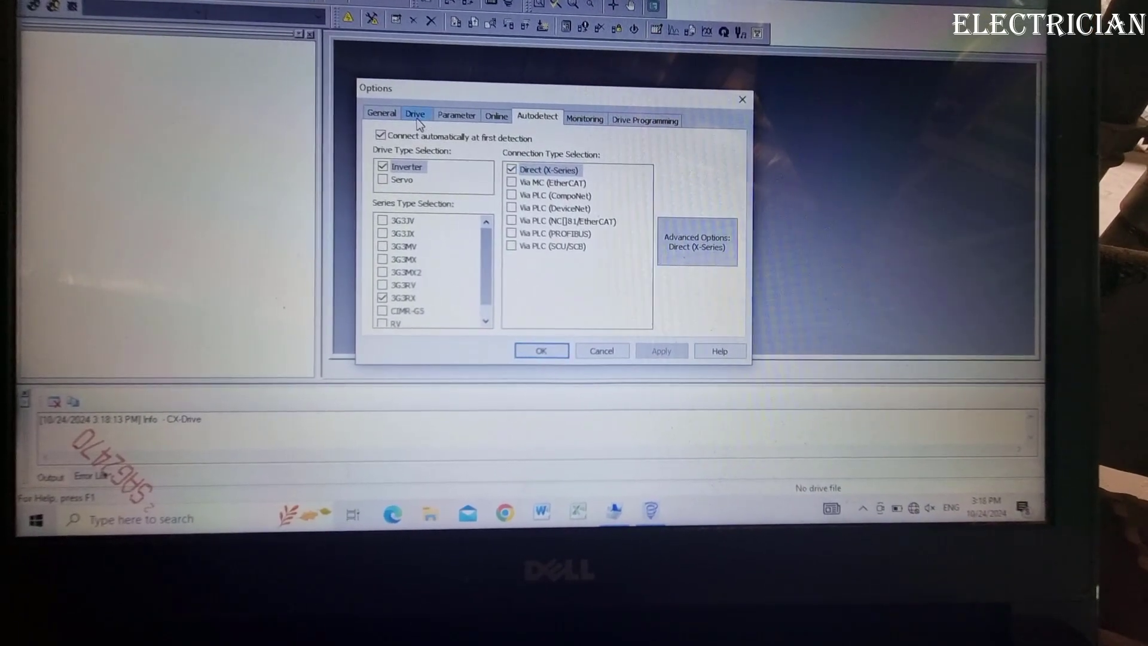
click(414, 115)
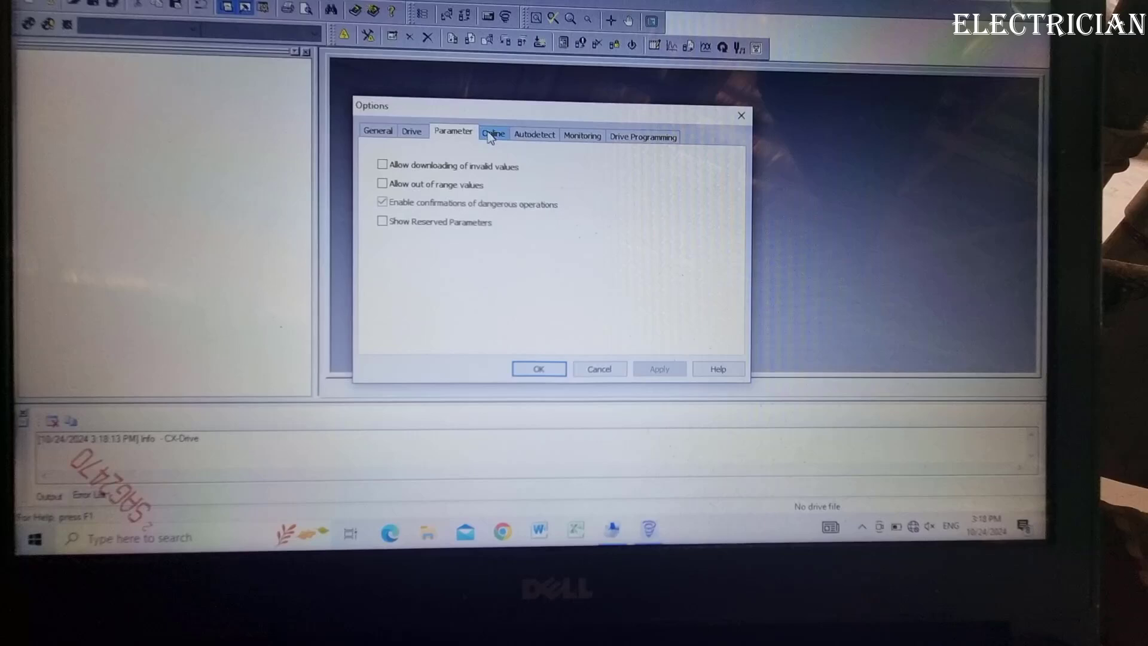
click(492, 133)
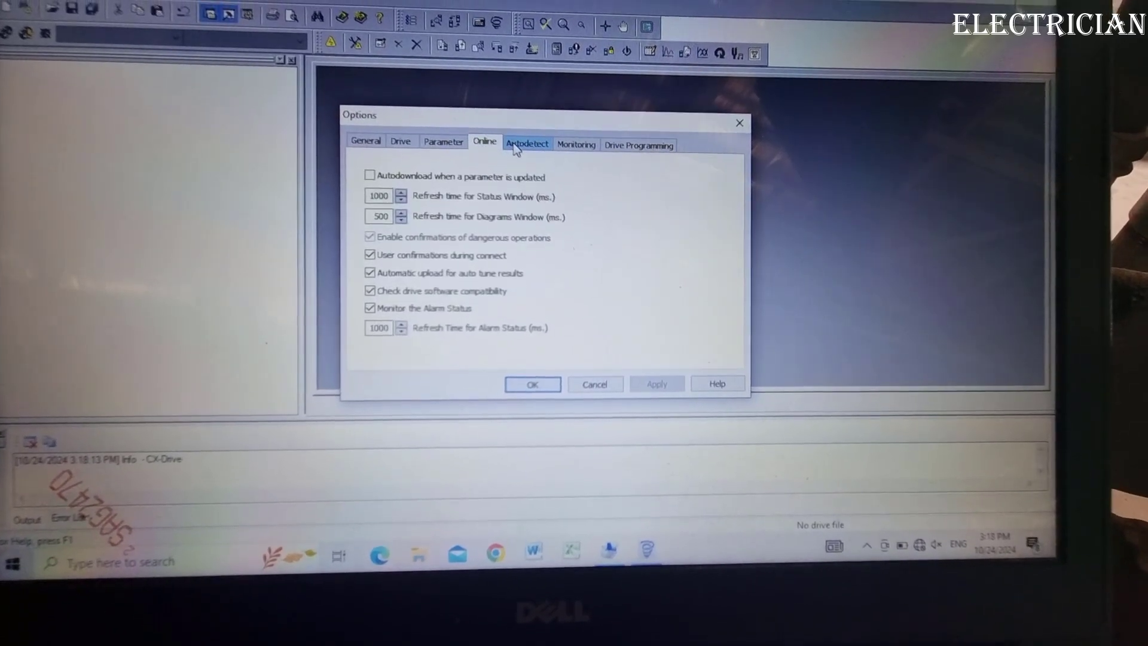
click(571, 142)
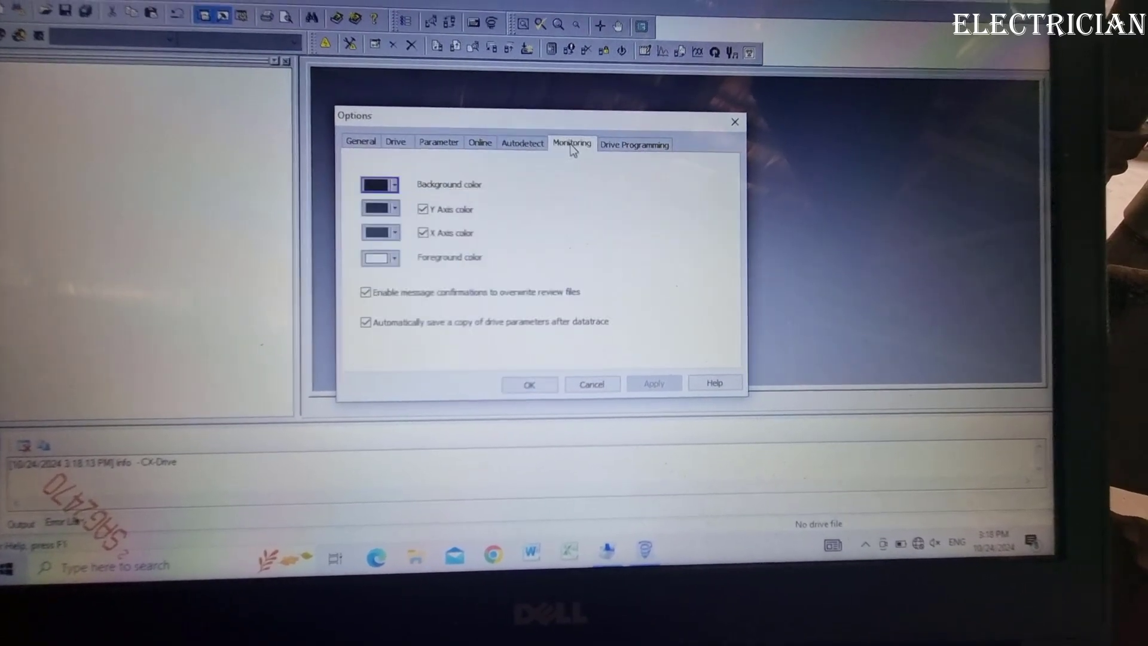
click(640, 151)
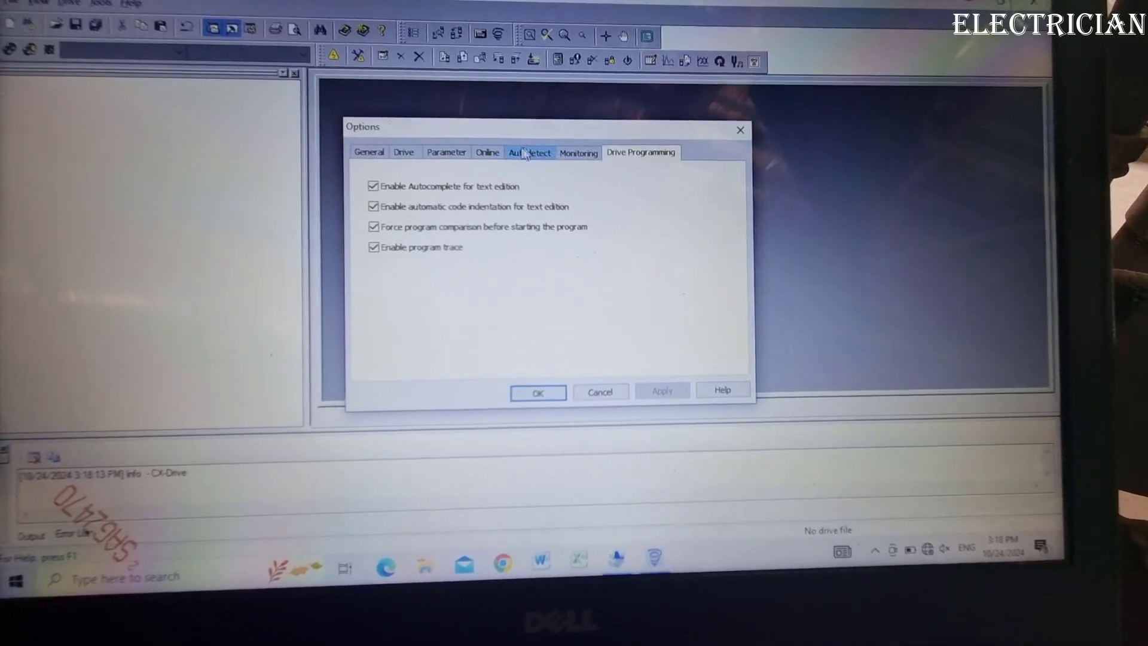
click(529, 152)
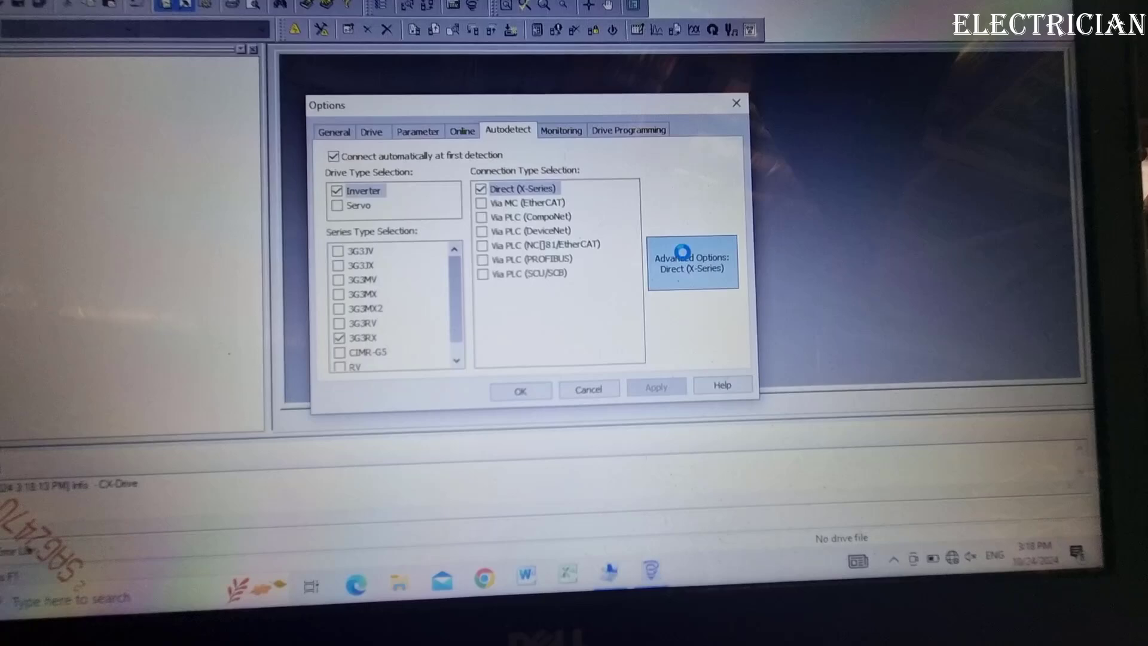
Confirm the COM4, 4800 baud direct connection and close the Options dialog
click(691, 262)
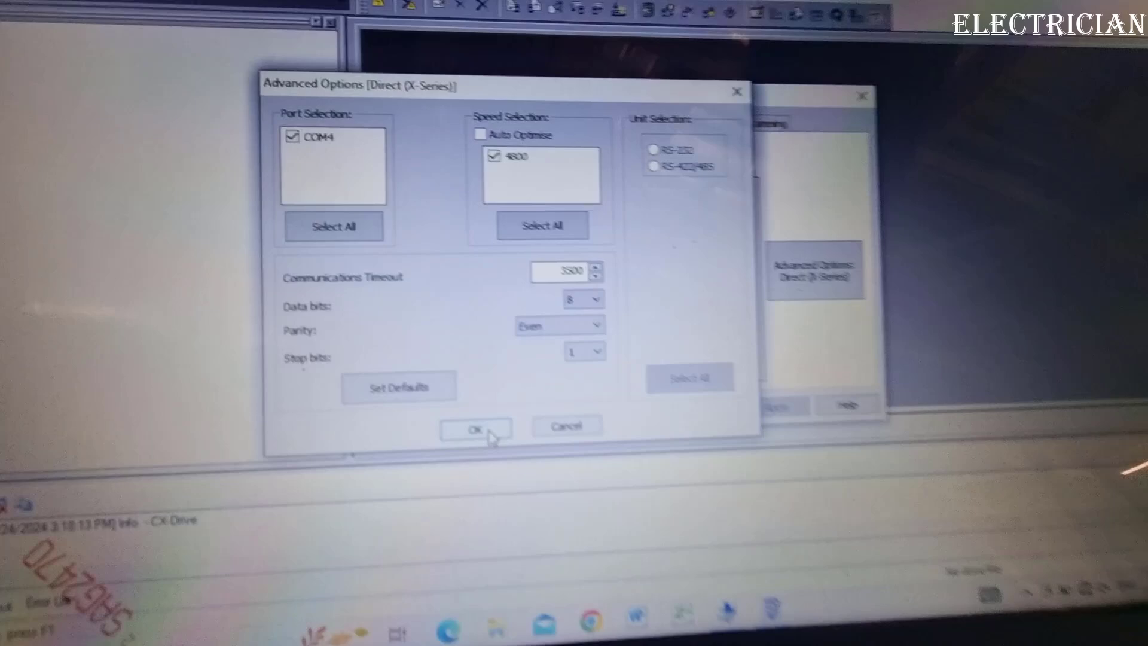
click(474, 427)
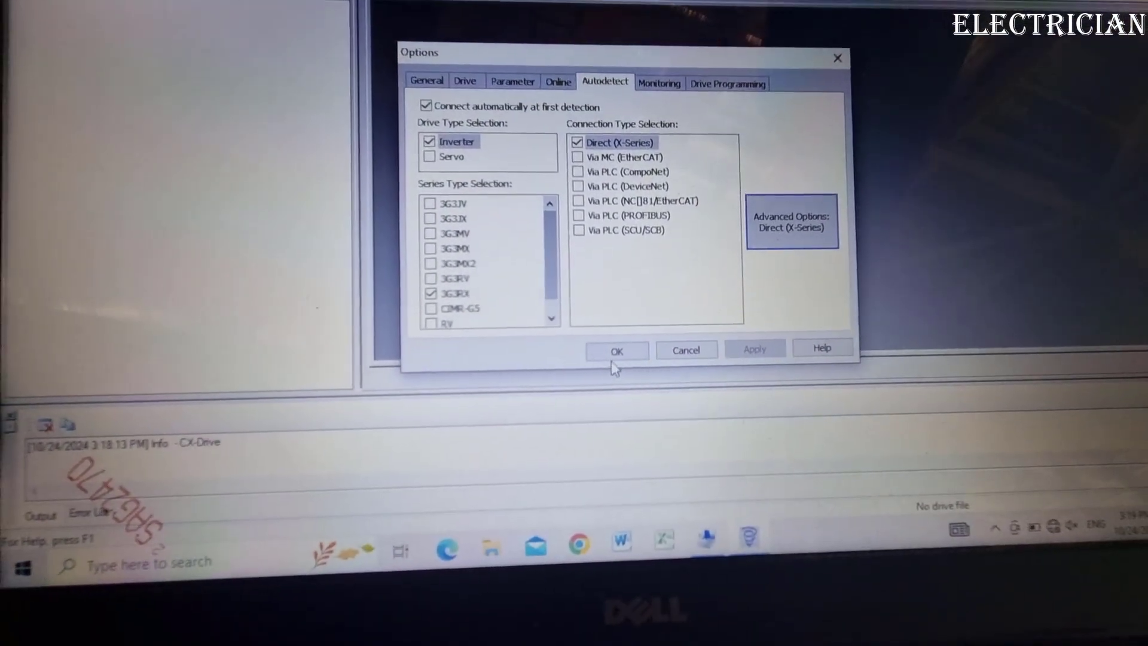
click(615, 350)
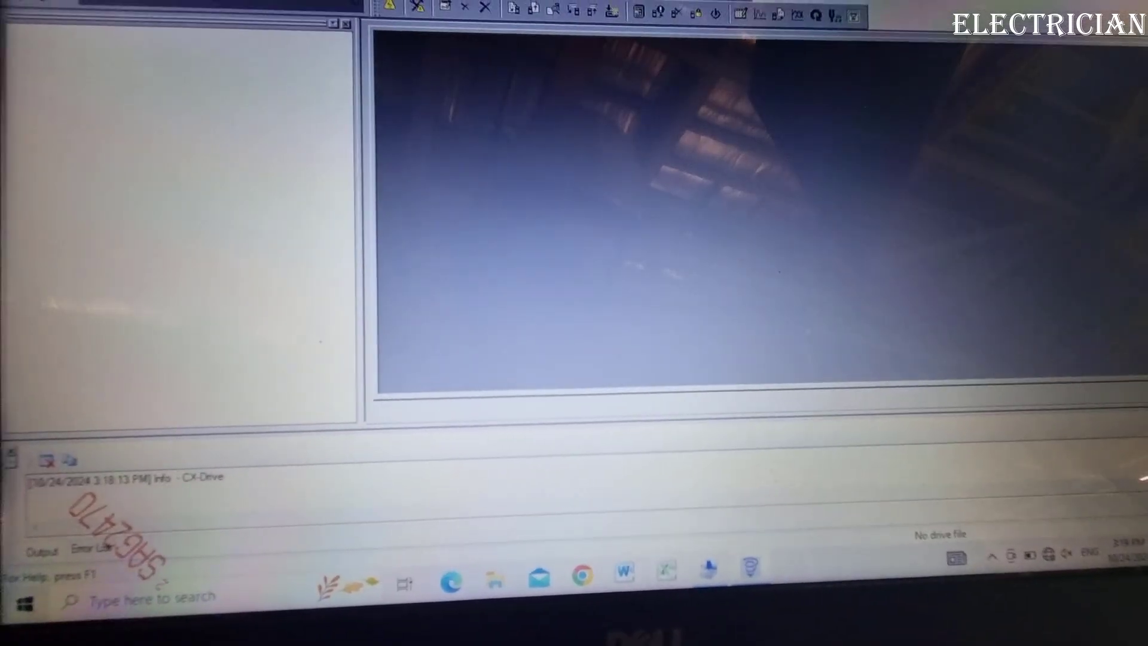
Autodetect the connected 3G3RX inverter and open it online as Drive1
click(163, 71)
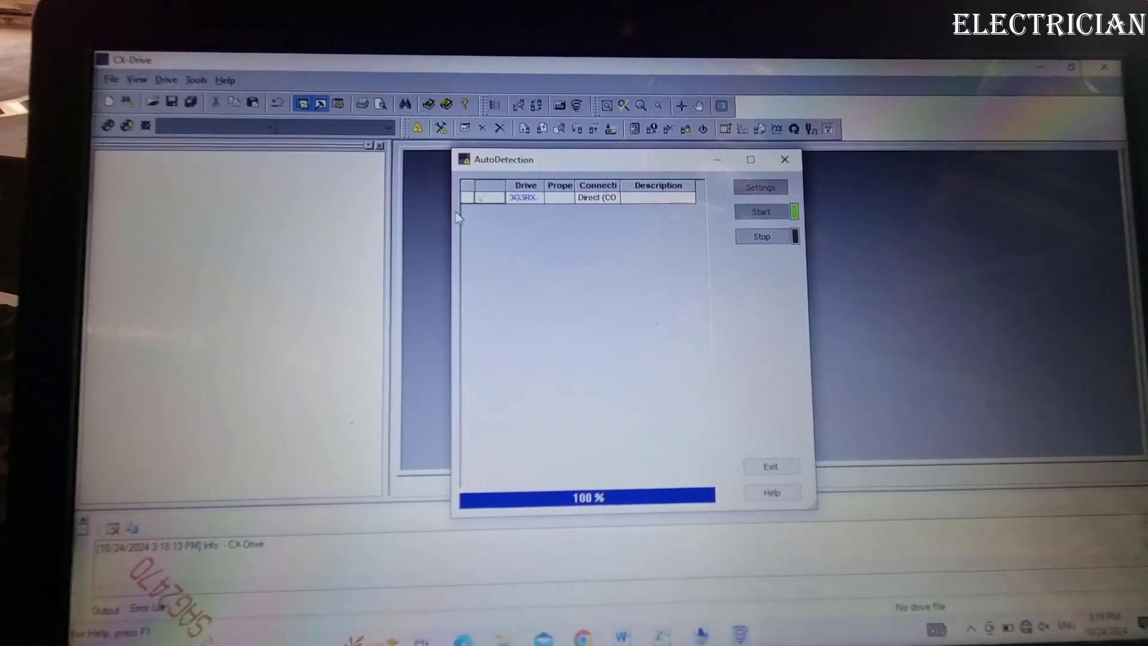
click(759, 211)
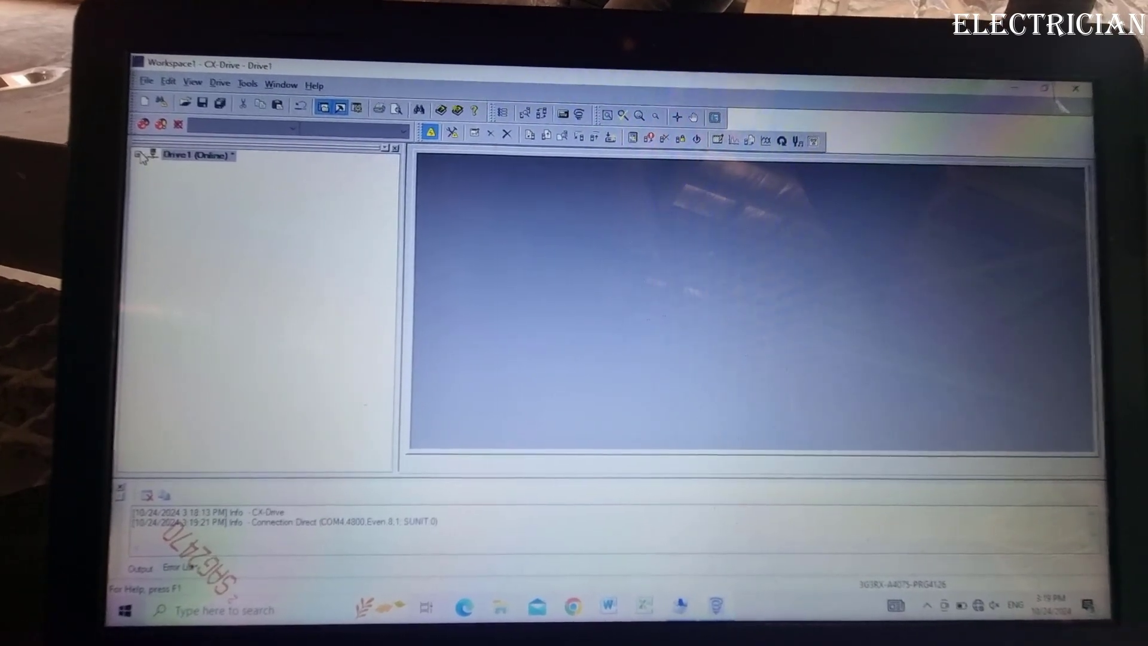
Browse Drive1's Extended Function Mode to Electronic Thermal, then view the Fault History
click(140, 154)
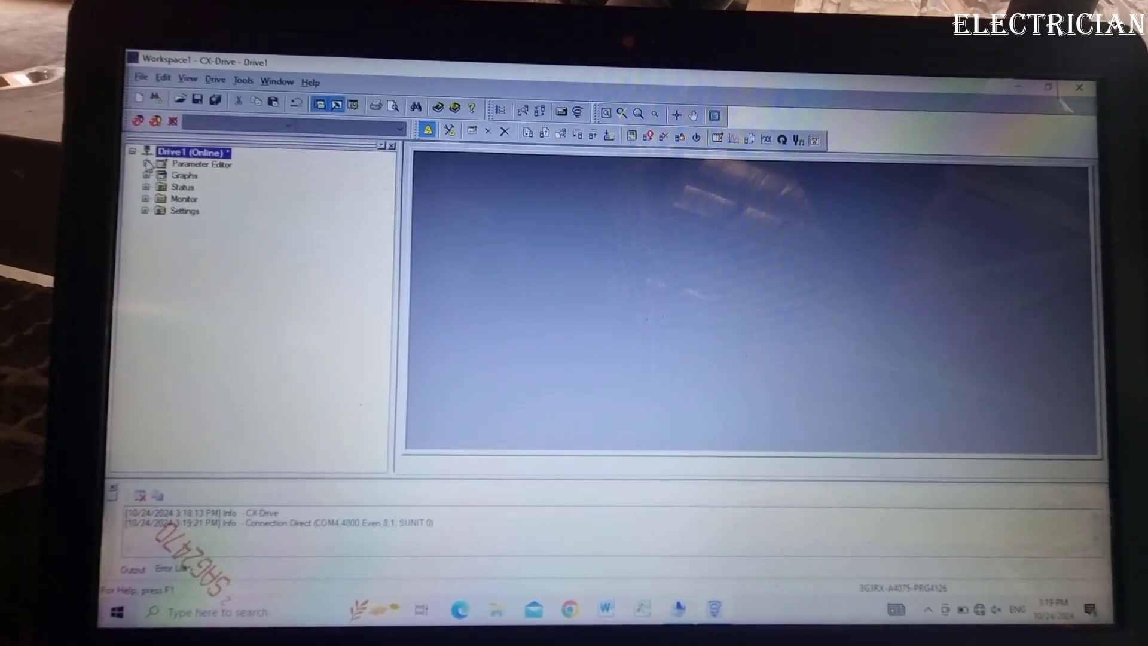
click(145, 164)
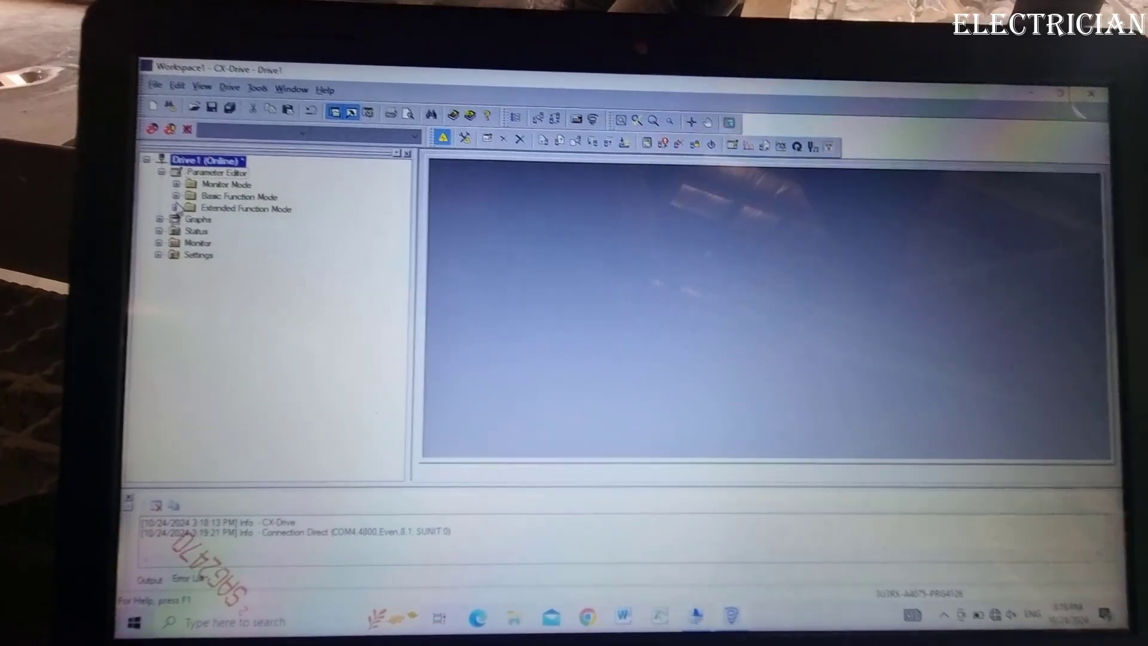
click(176, 208)
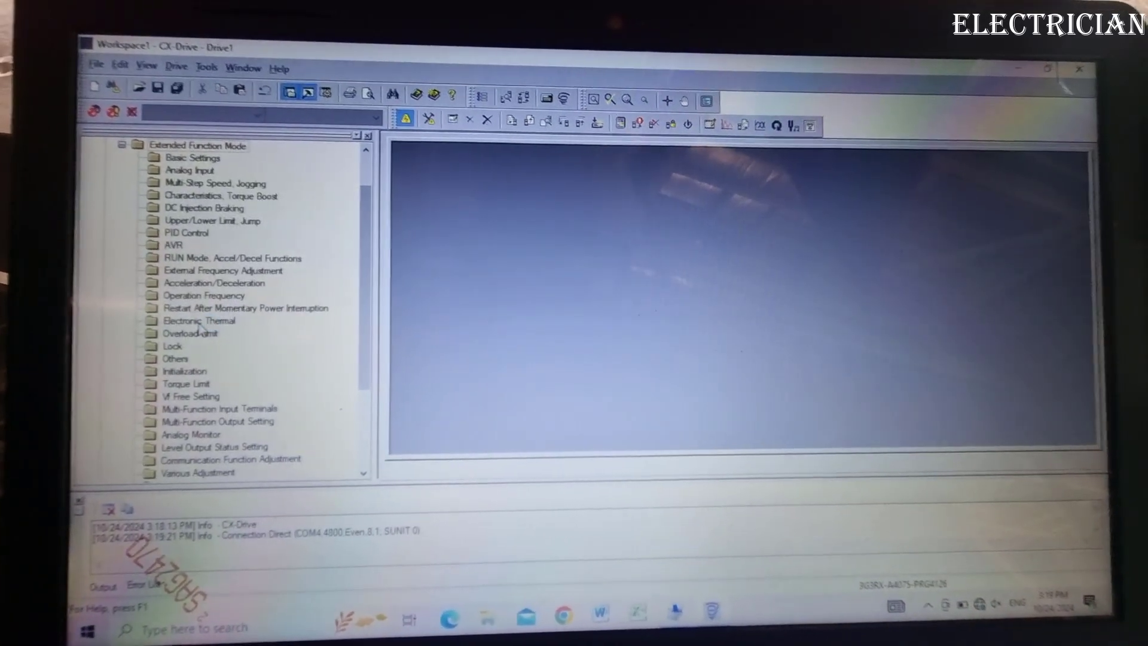
click(199, 320)
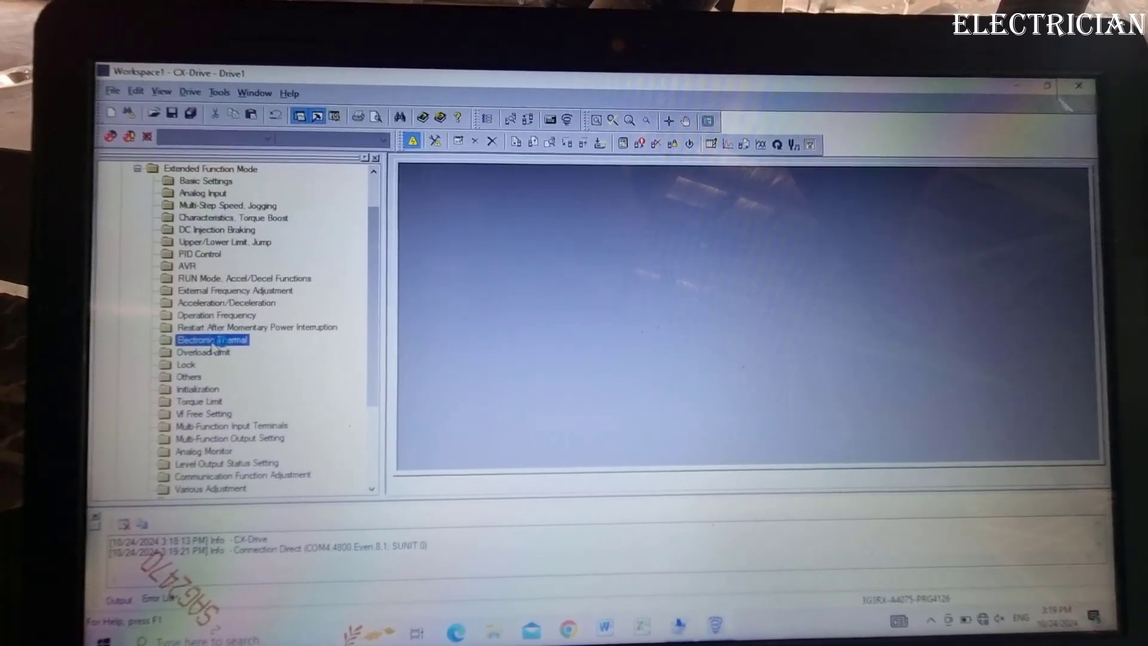
double_click(212, 339)
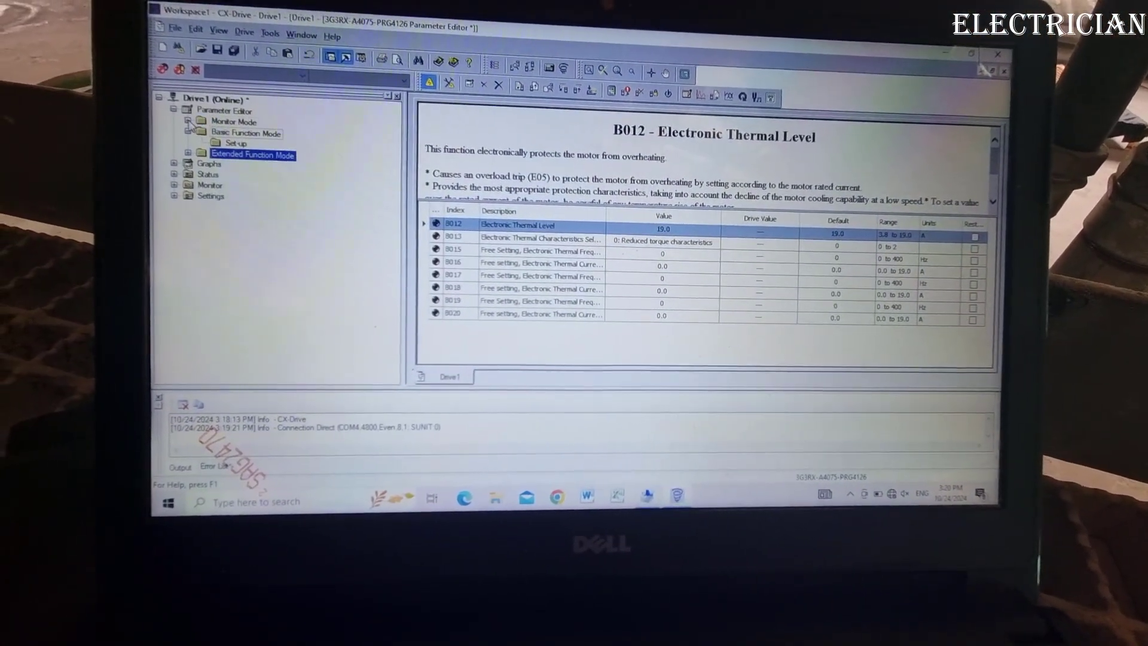
click(254, 154)
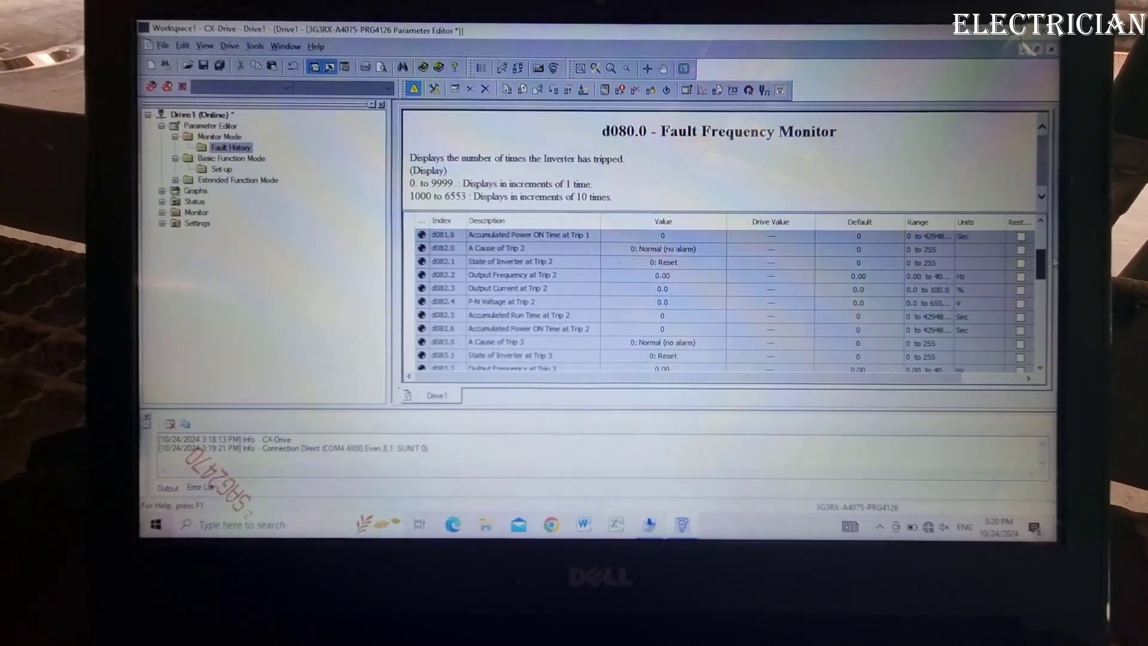
Scroll the Electronic Thermal parameters to B012 Electronic Thermal Level at 19.0 A
scroll(down, 3)
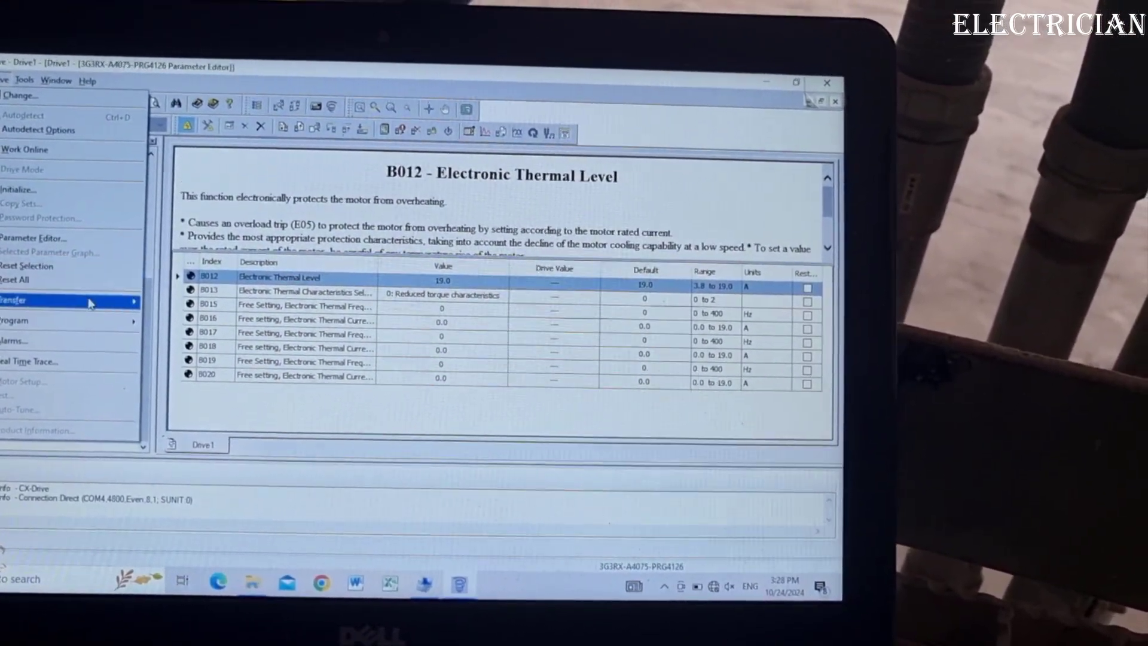
Dismiss the Transfer From Drive options and bring up Transfer To Drive
click(14, 301)
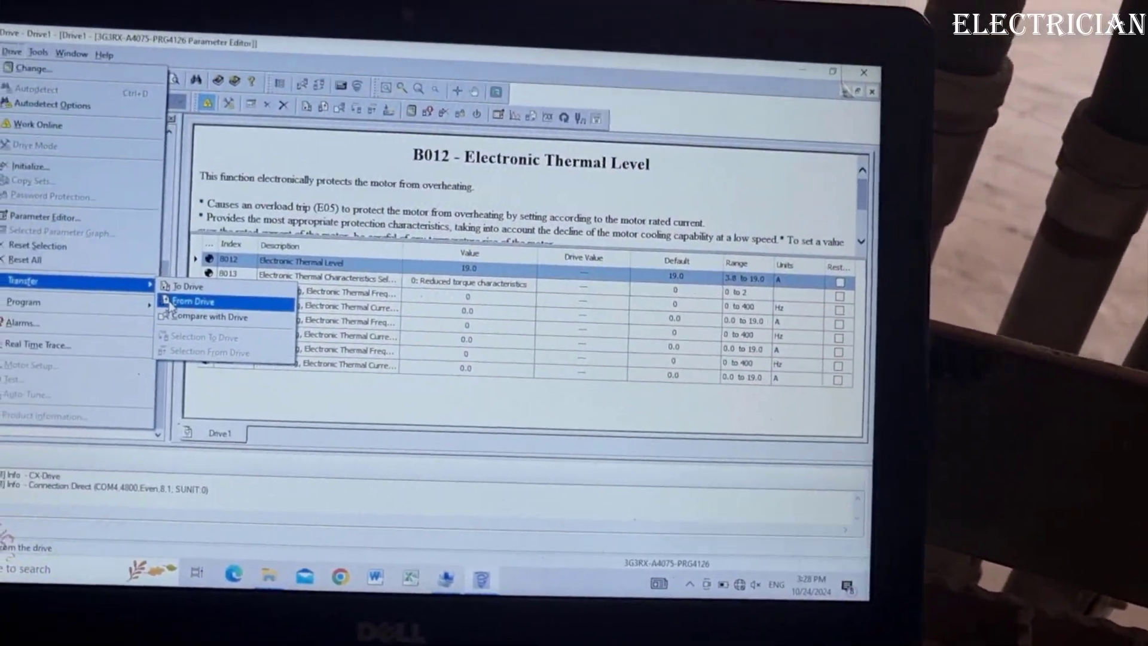
click(193, 301)
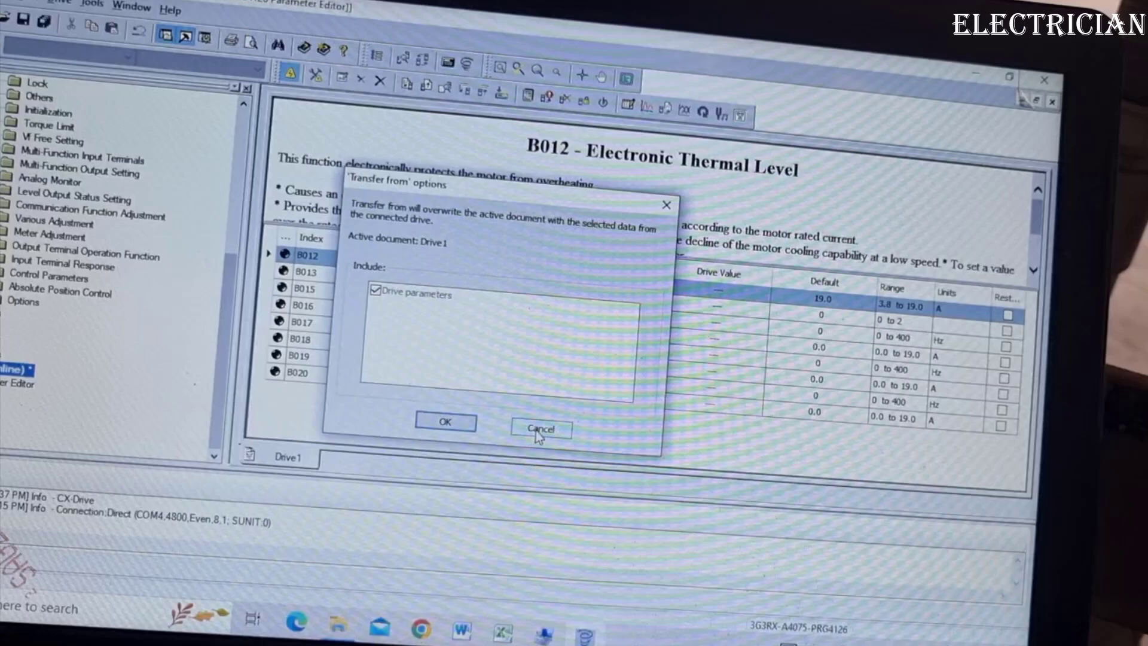
click(540, 428)
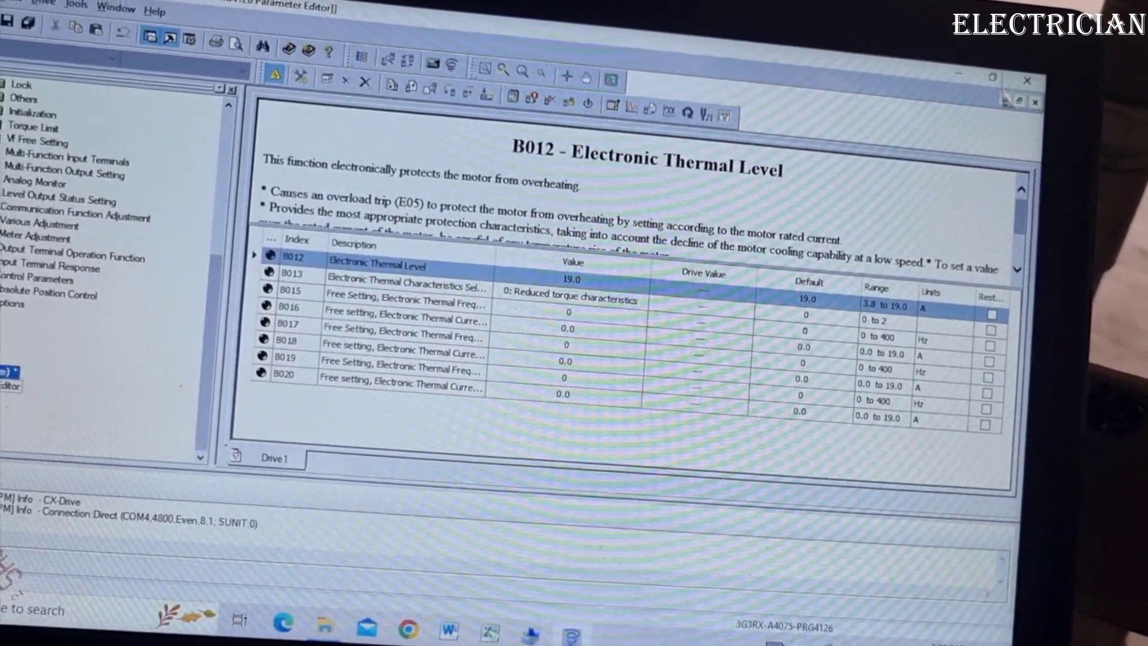
click(48, 8)
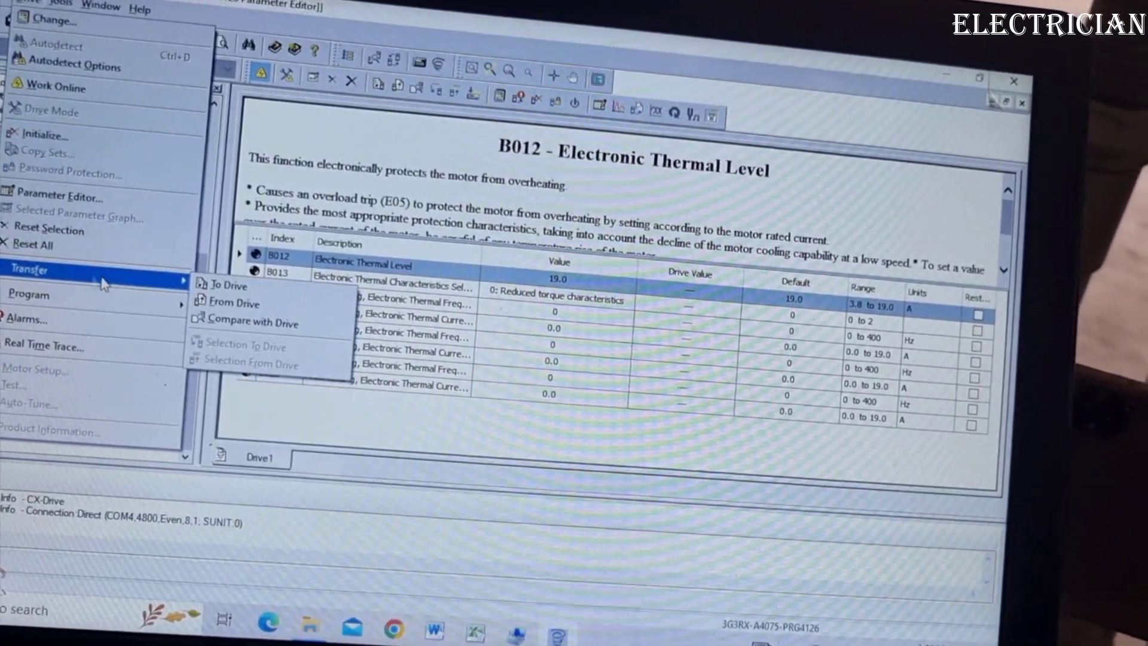
click(231, 285)
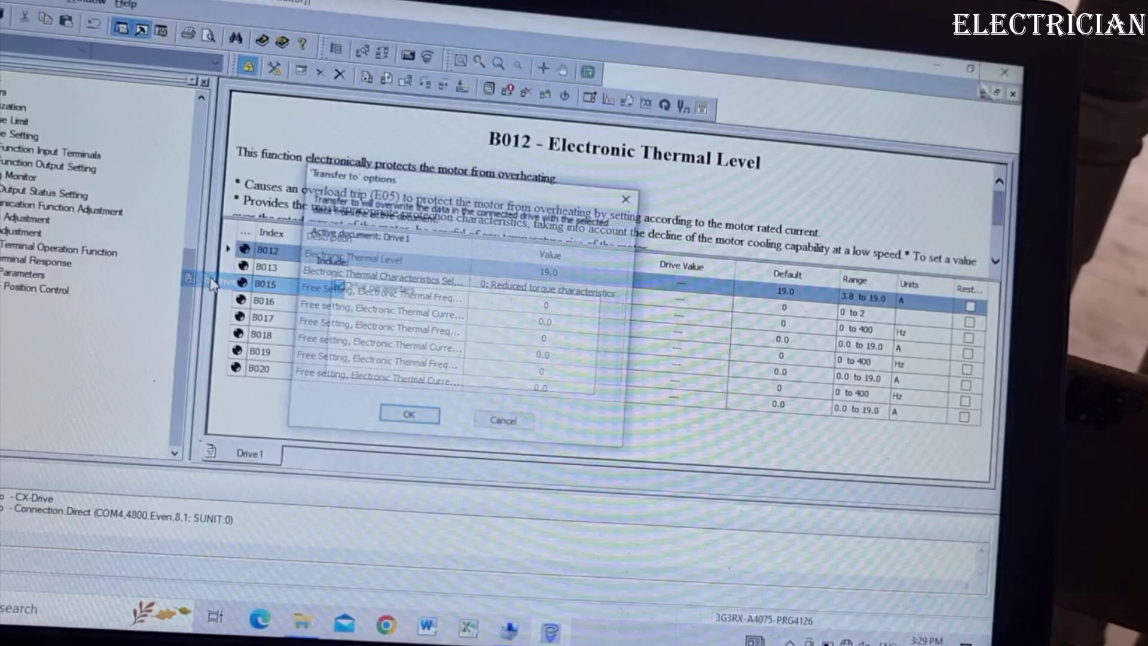